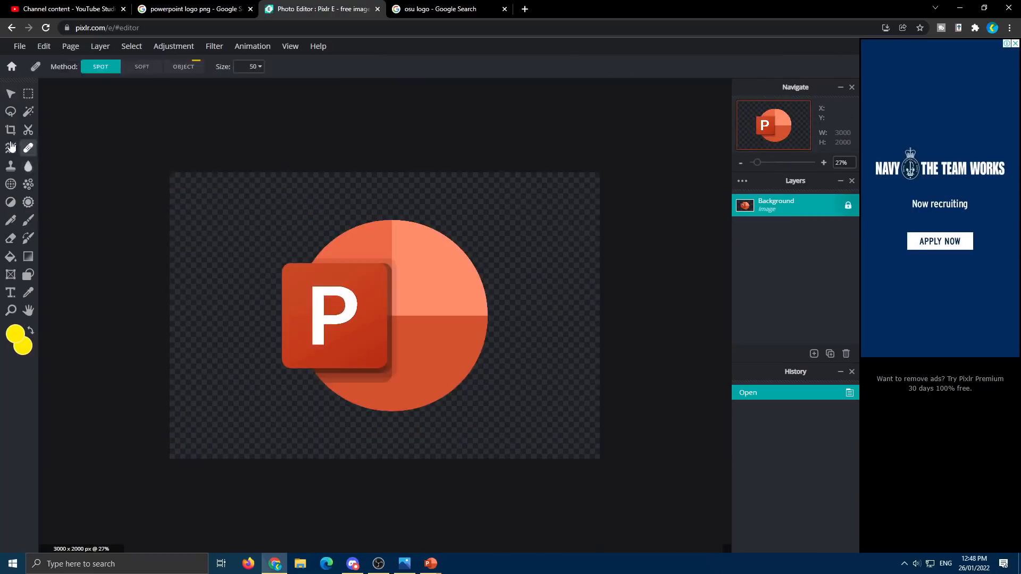
- Erase the P from the PowerPoint logo with the spot heal tool to make room for osu!
{"action": "left_click", "coordinate": [428, 563]}
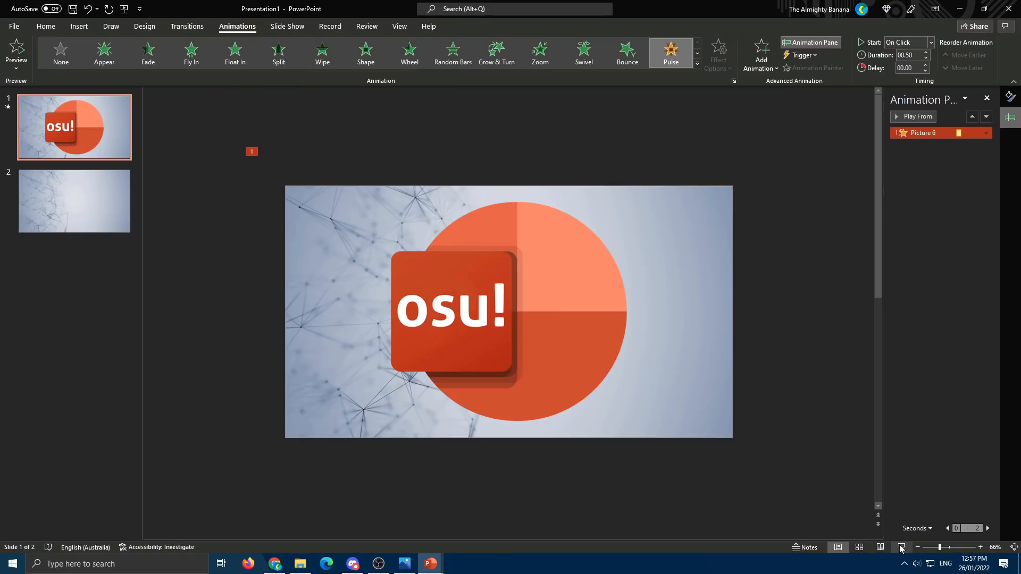
- Go to slide 2 with the network-line background and start the slide show
{"action": "left_click", "coordinate": [74, 201]}
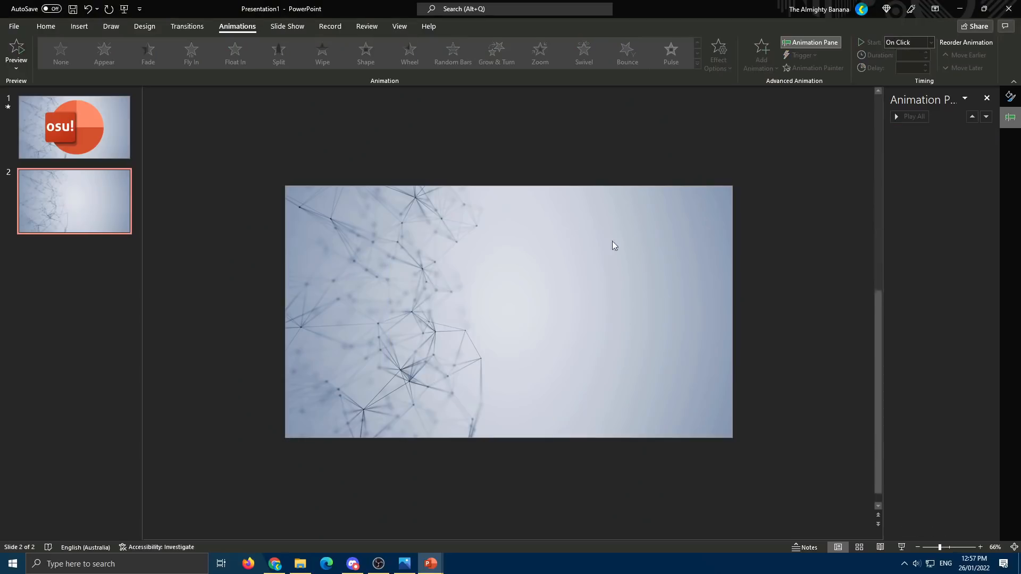
{"action": "key", "text": "F5"}
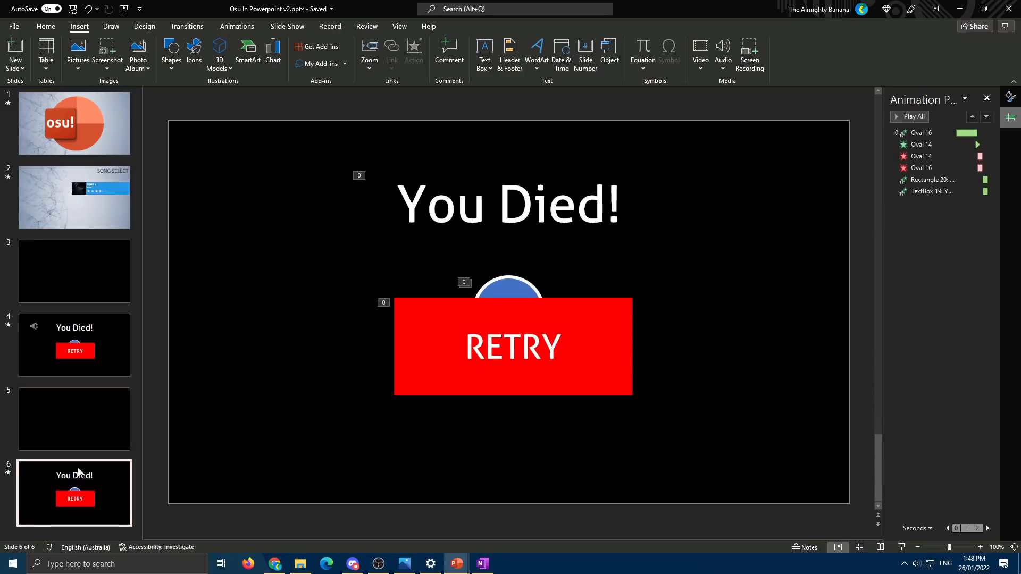
- Select the black You Died! slide with the red RETRY button in the slide pane
{"action": "left_click", "coordinate": [74, 423]}
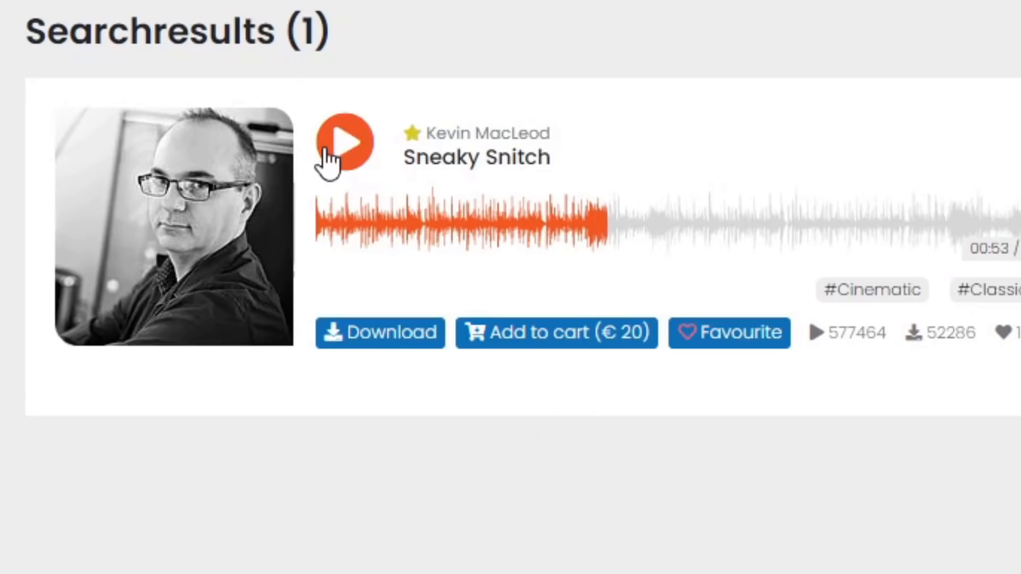
- Preview the Sneaky Snitch track on filmmusic.io as the game's music
{"action": "left_click", "coordinate": [344, 141]}
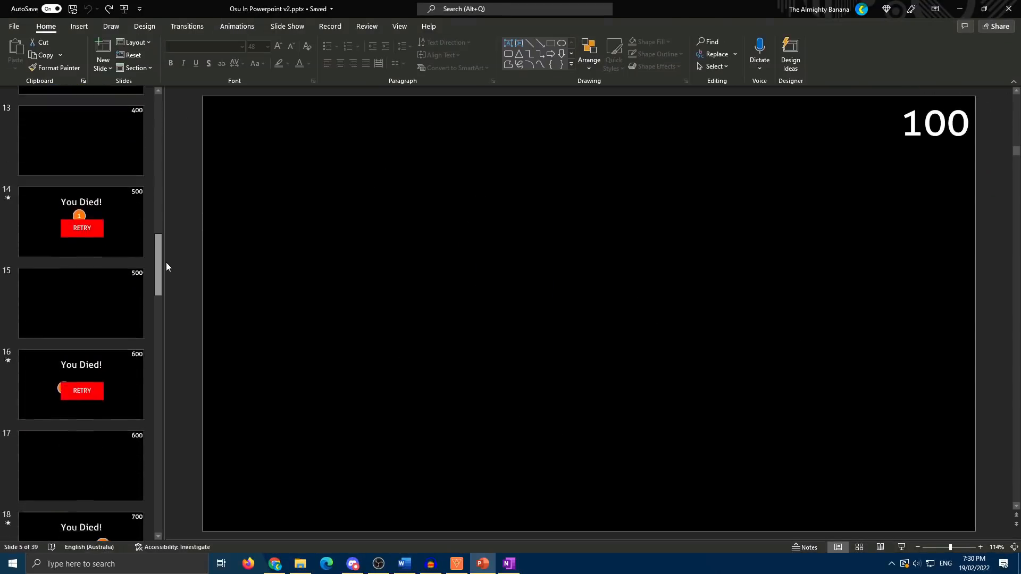
- Paste a final slide 39 reading SONG COMPLETE! at the end of the deck
{"action": "scroll", "scroll_direction": "down", "scroll_amount": 3}
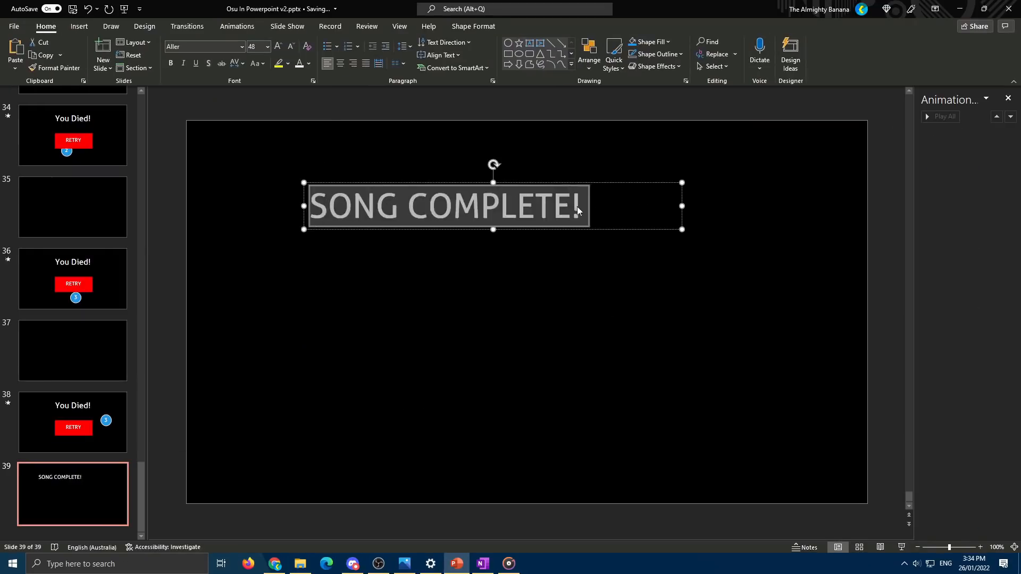
{"action": "key", "text": "ctrl+v"}
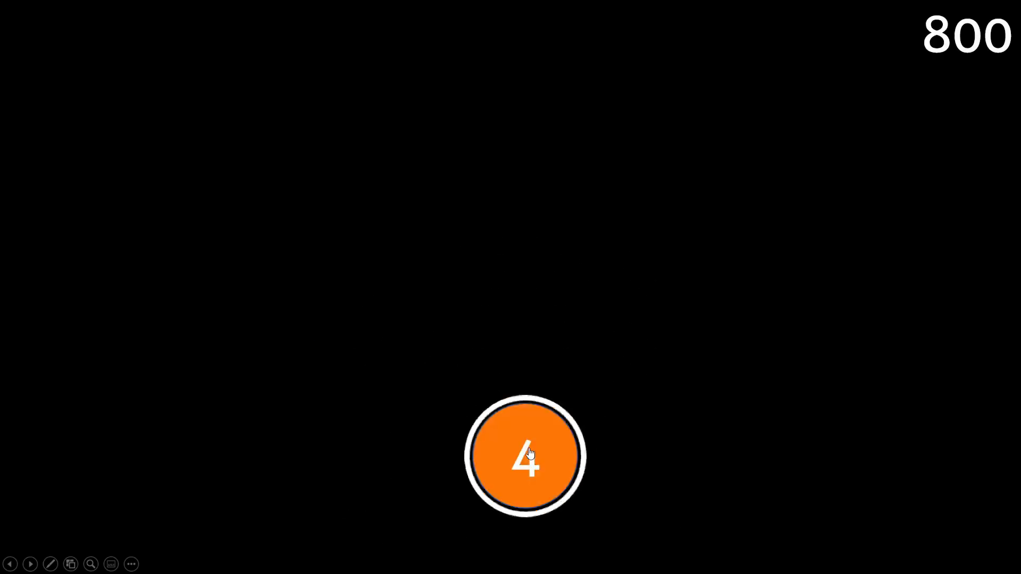
- Hit circles 4 and 7 in the running slideshow so the score climbs toward 1100
{"action": "left_click", "coordinate": [525, 454]}
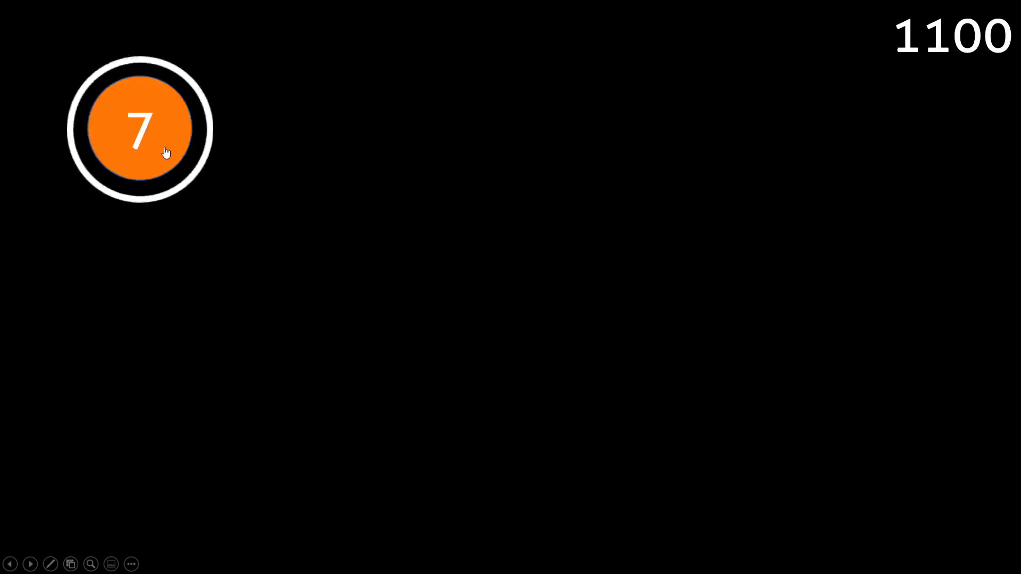
{"action": "left_click", "coordinate": [139, 129]}
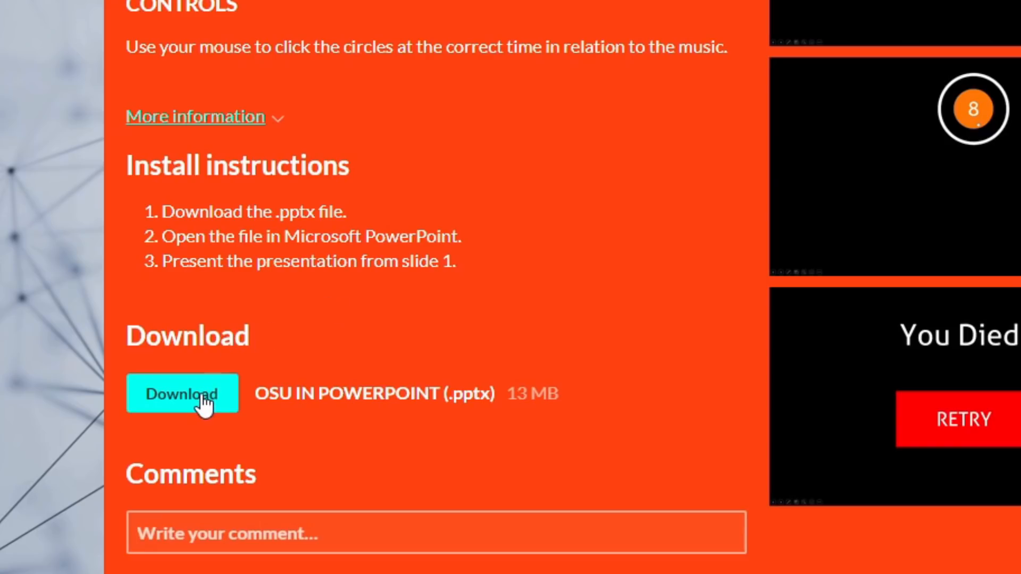
{"action": "scroll", "scroll_direction": "up", "scroll_amount": 3}
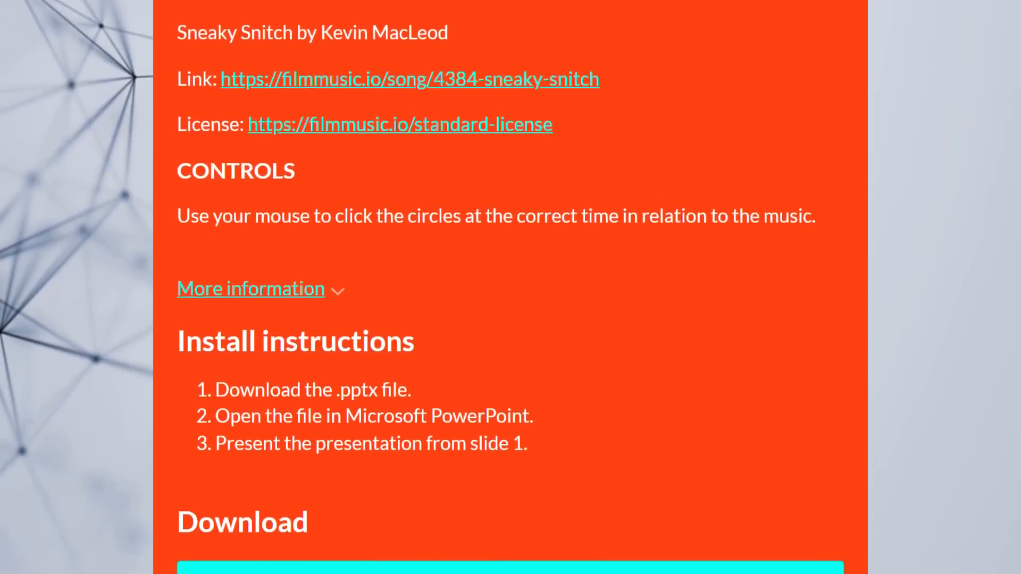